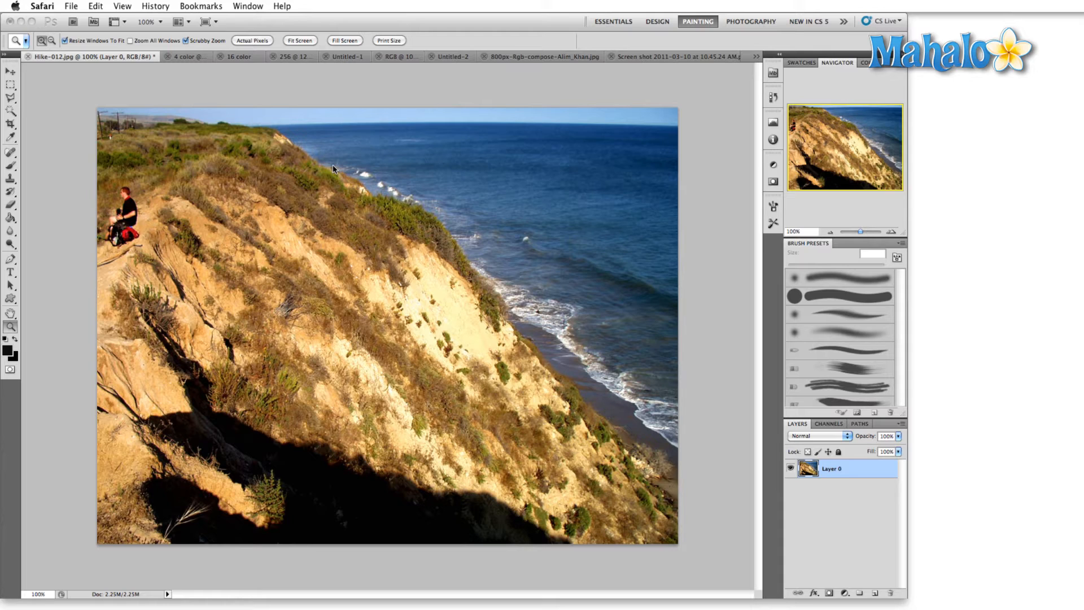
pyautogui.moveTo(323, 14)
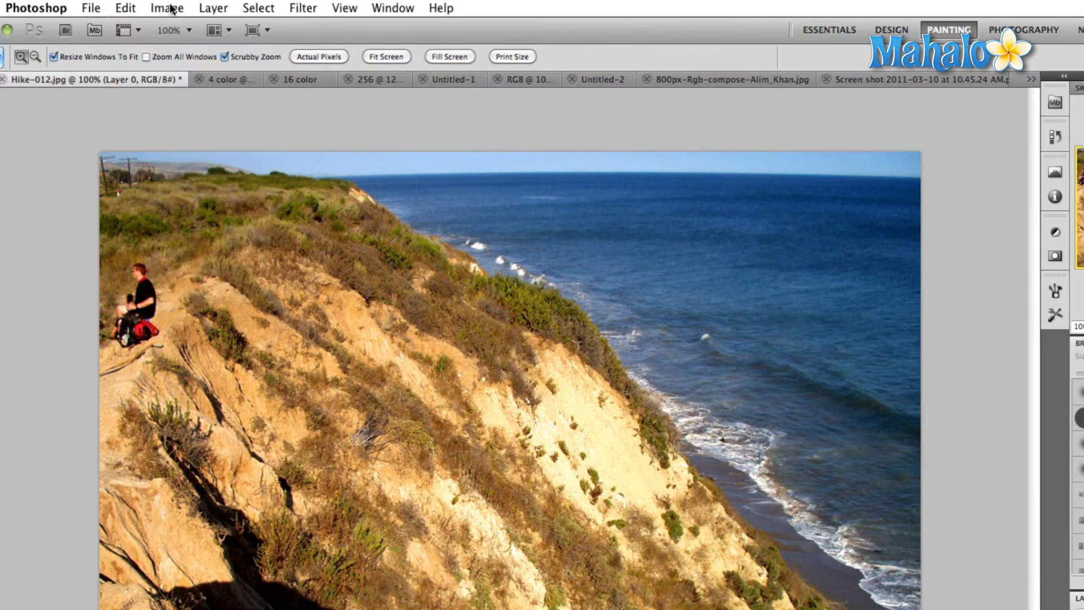
# Step: Show the Image > Mode submenu listing colour modes for Hike-012.jpg
pyautogui.click(168, 8)
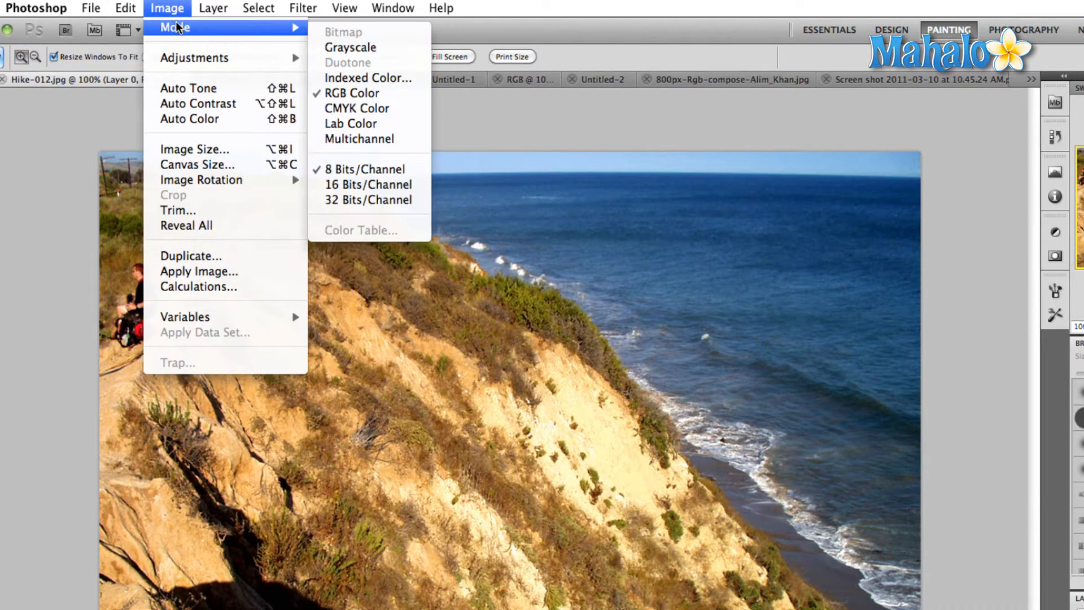
# Step: Start an Indexed Color conversion, keeping the Local (Adaptive) palette at 256 colours
pyautogui.click(367, 78)
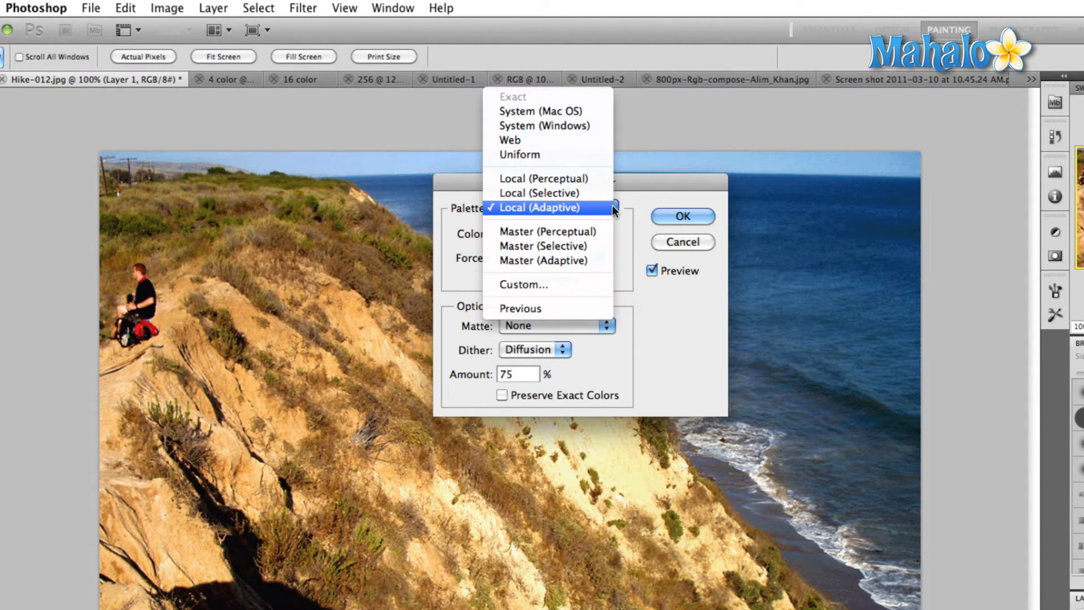
pyautogui.moveTo(667, 306)
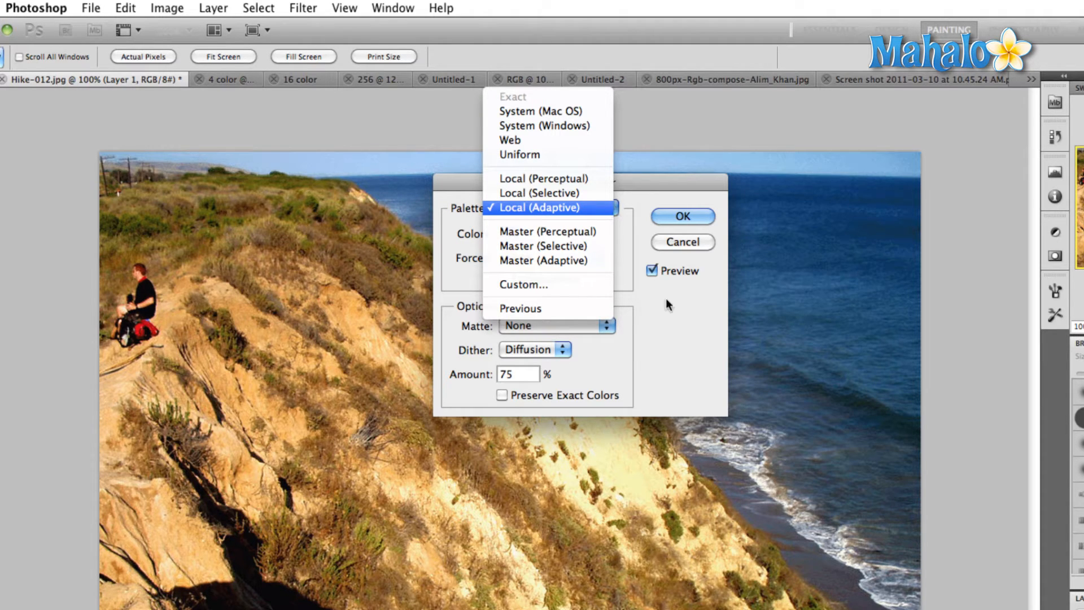
pyautogui.moveTo(531, 101)
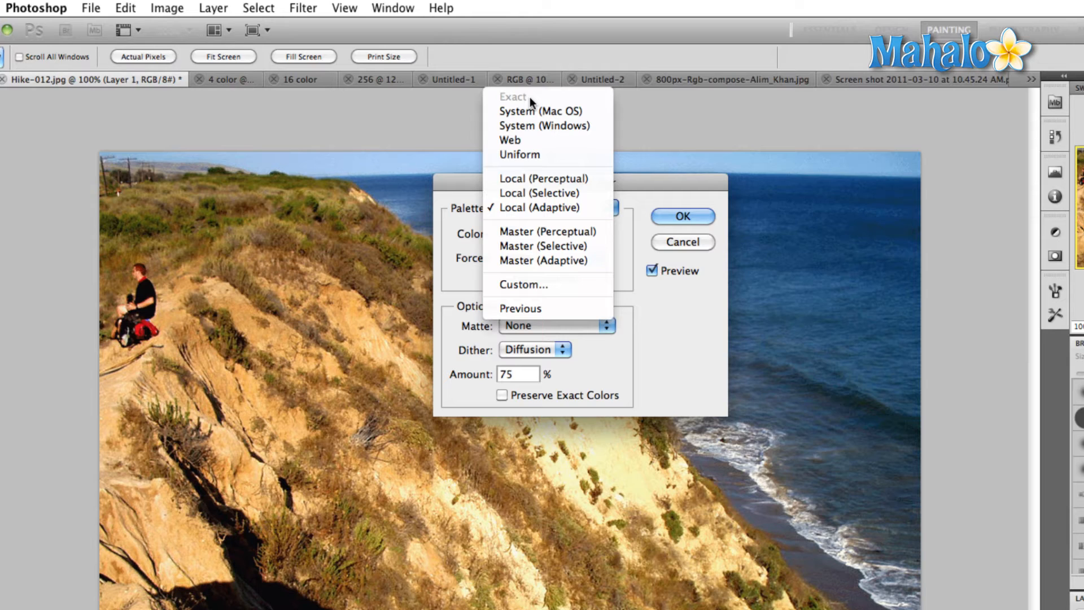
pyautogui.click(541, 208)
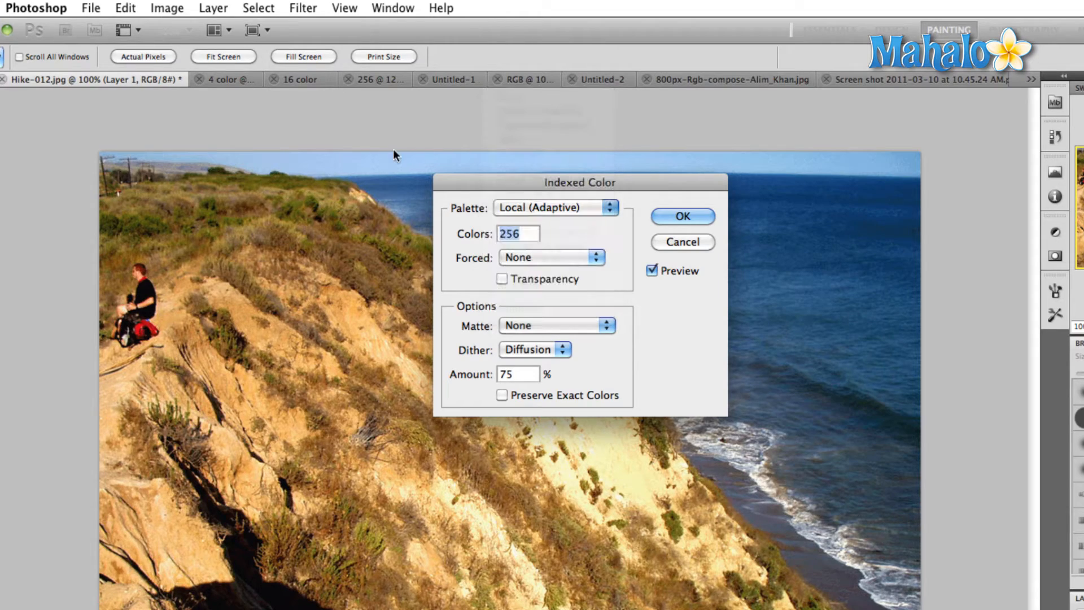
# Step: Cancel the conversion and paste the RGB colour cube onto a new layer
pyautogui.click(680, 242)
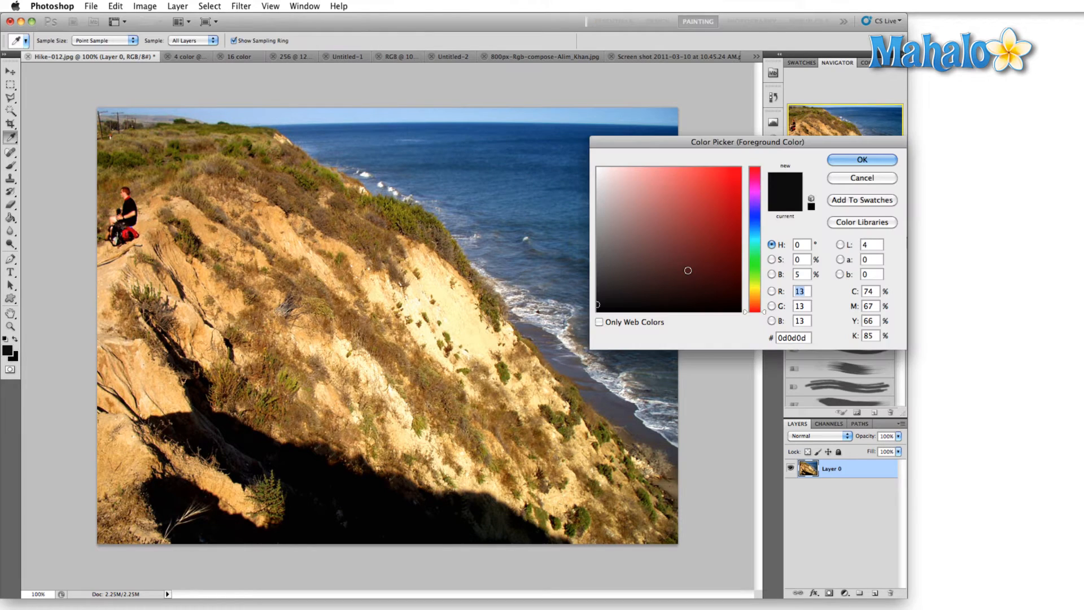
pyautogui.click(862, 177)
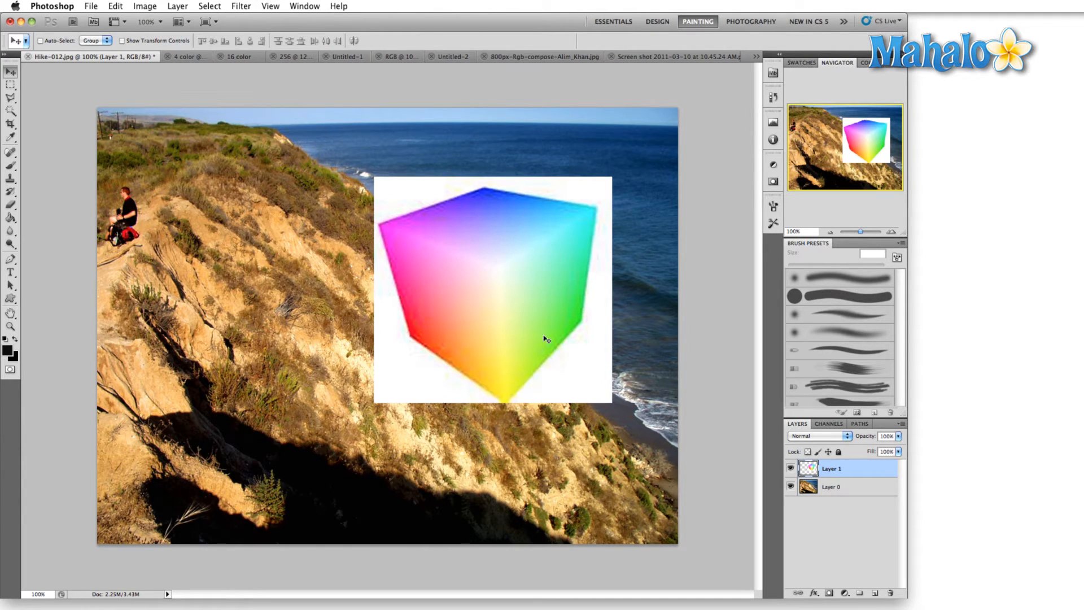
pyautogui.moveTo(477, 192)
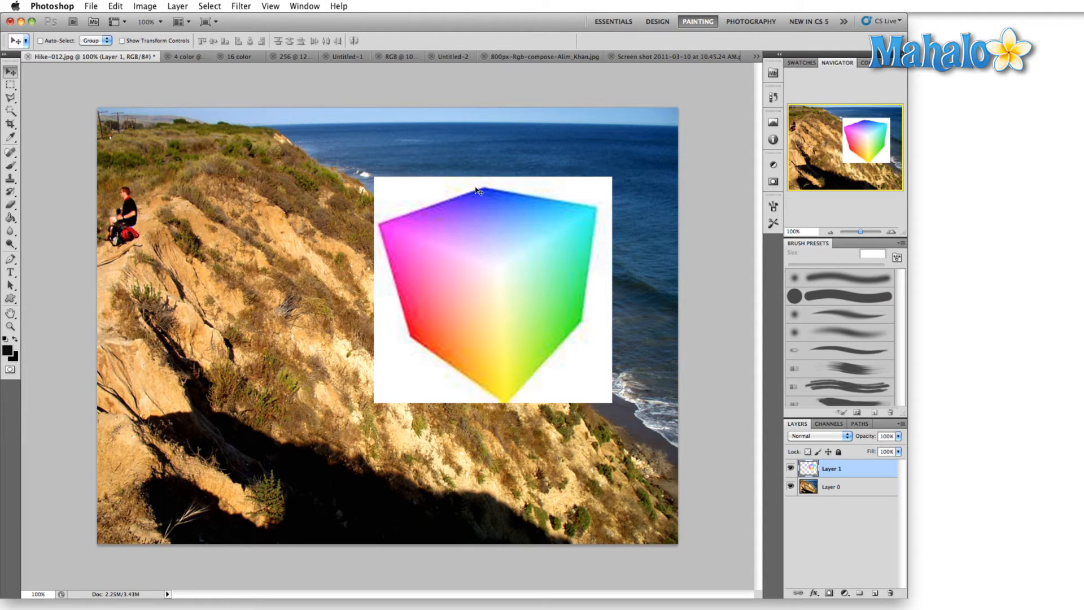
pyautogui.moveTo(488, 192)
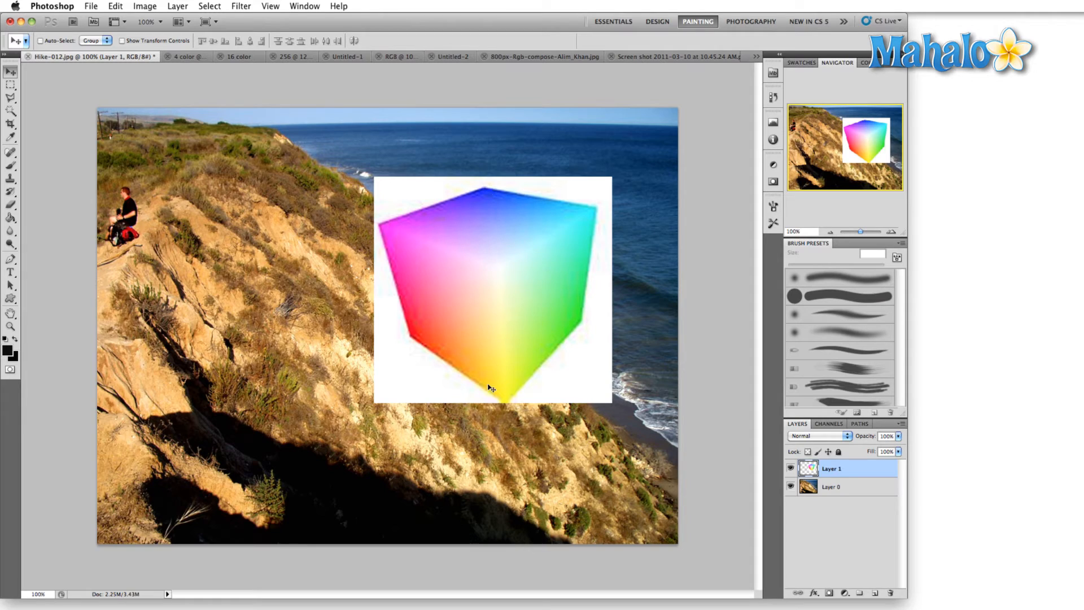
pyautogui.moveTo(501, 275)
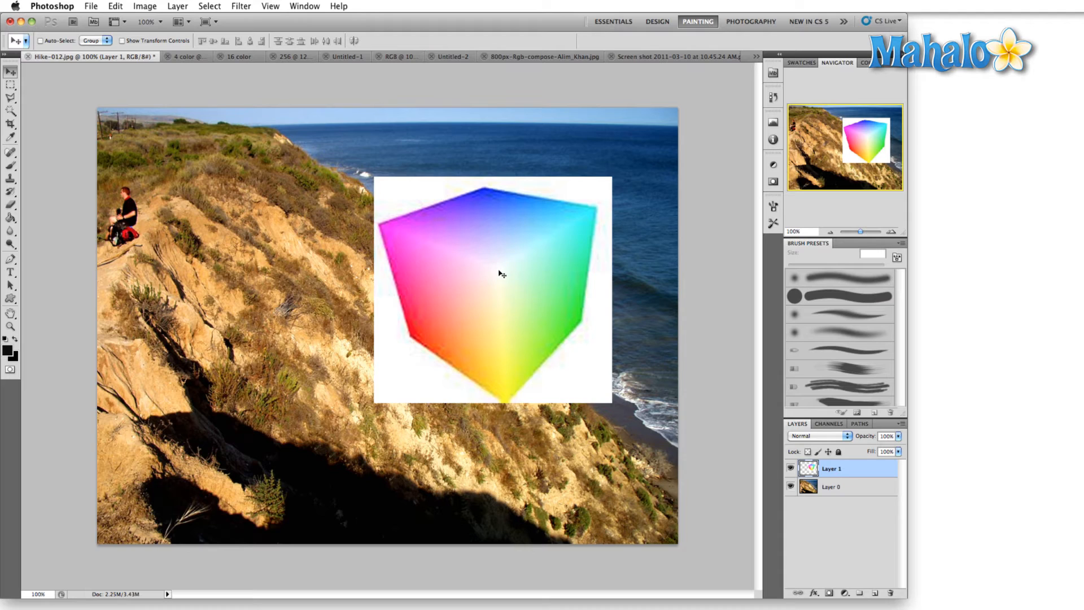
pyautogui.moveTo(436, 321)
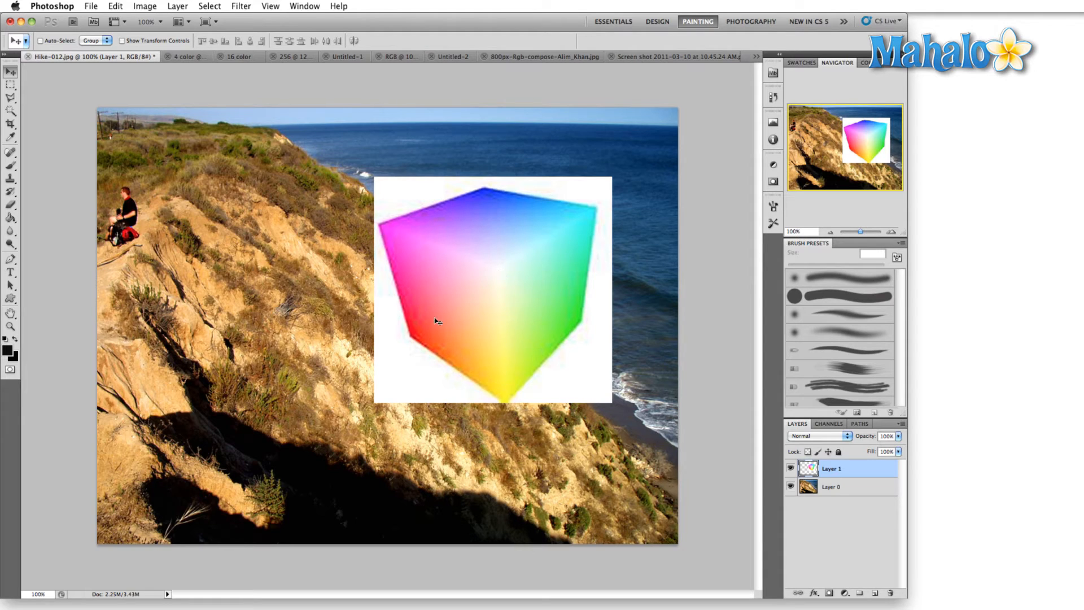
pyautogui.moveTo(397, 271)
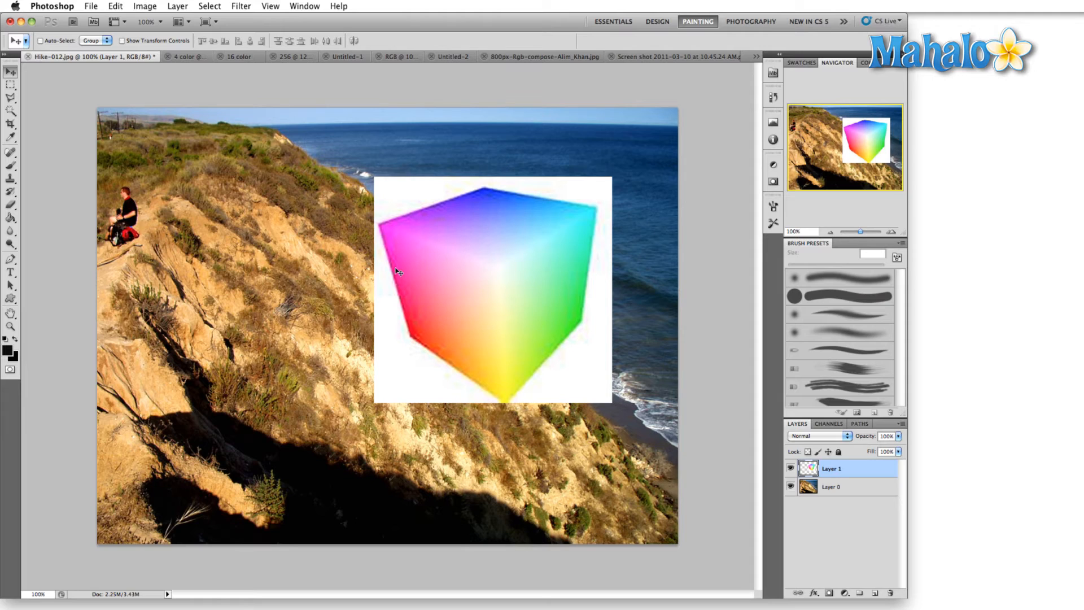
pyautogui.moveTo(424, 350)
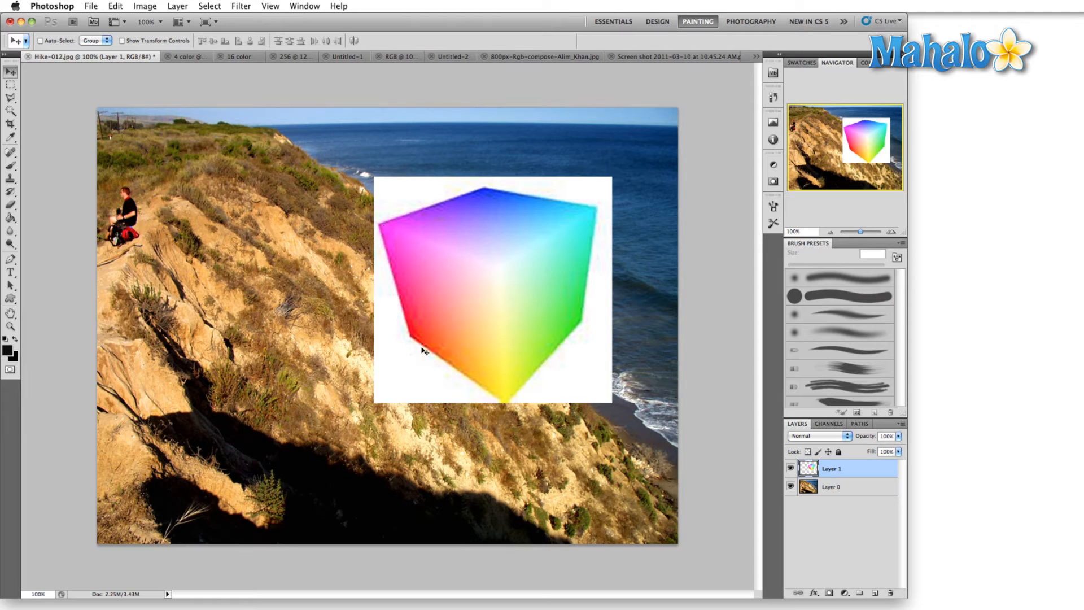
pyautogui.moveTo(581, 324)
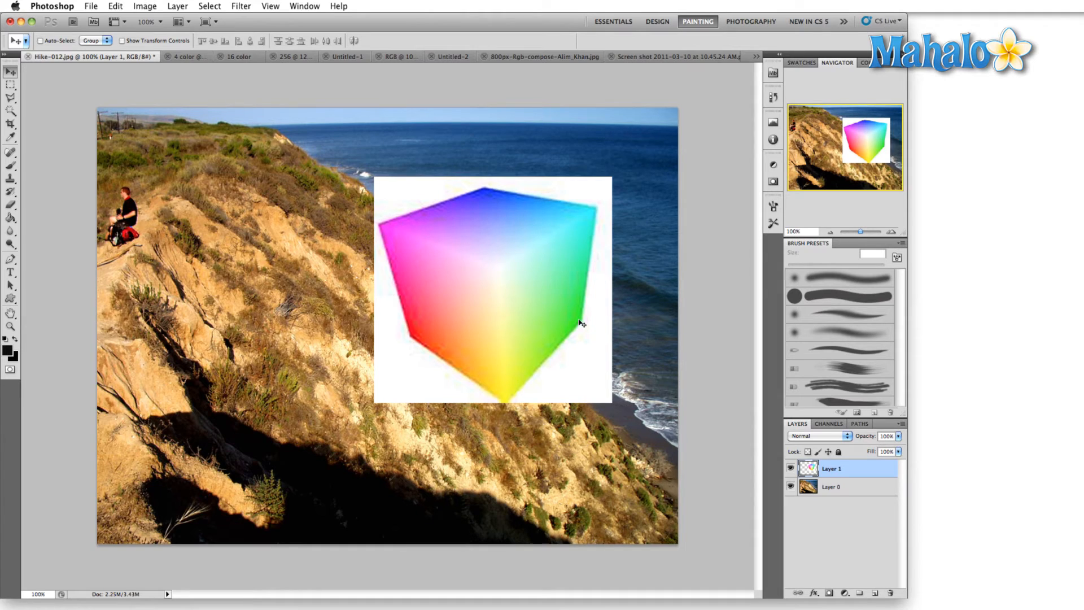
pyautogui.moveTo(597, 215)
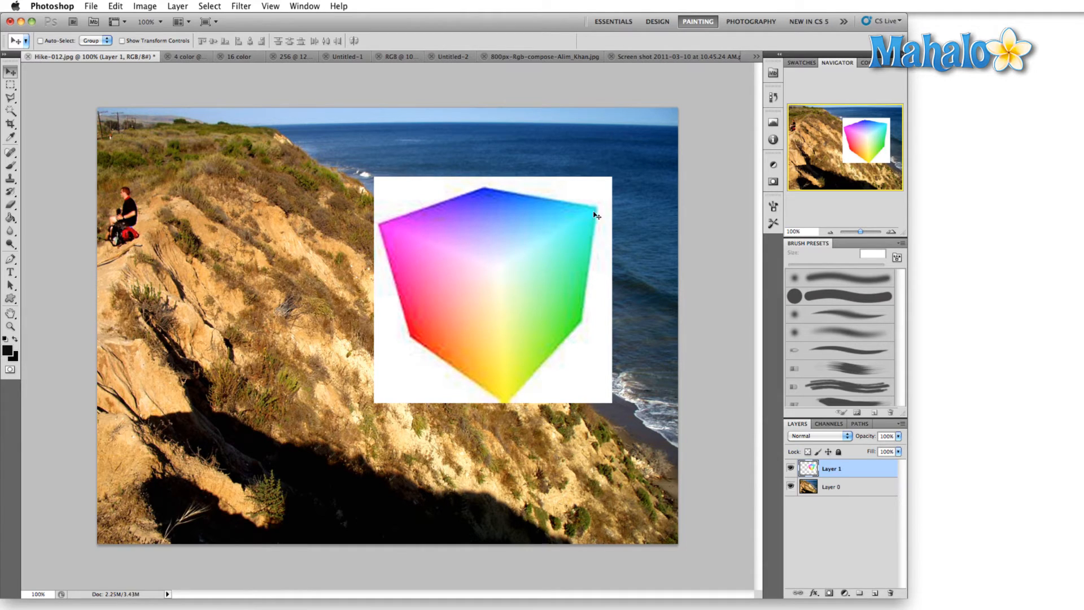
# Step: Paint dots on the colour-cube layer, hide it, and reopen Indexed Color for the photo
pyautogui.click(10, 152)
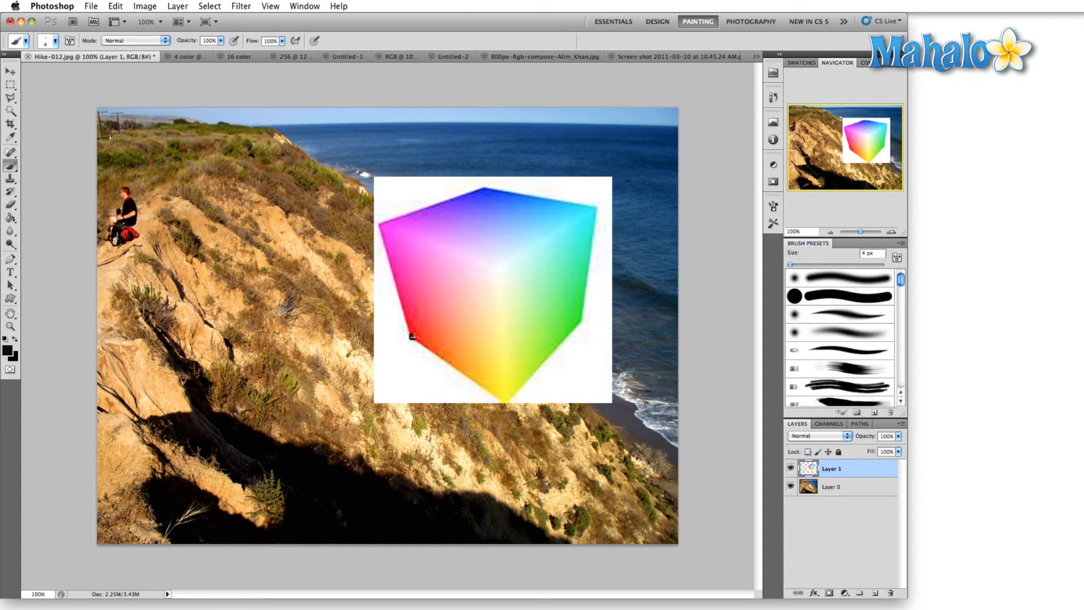
pyautogui.moveTo(441, 262)
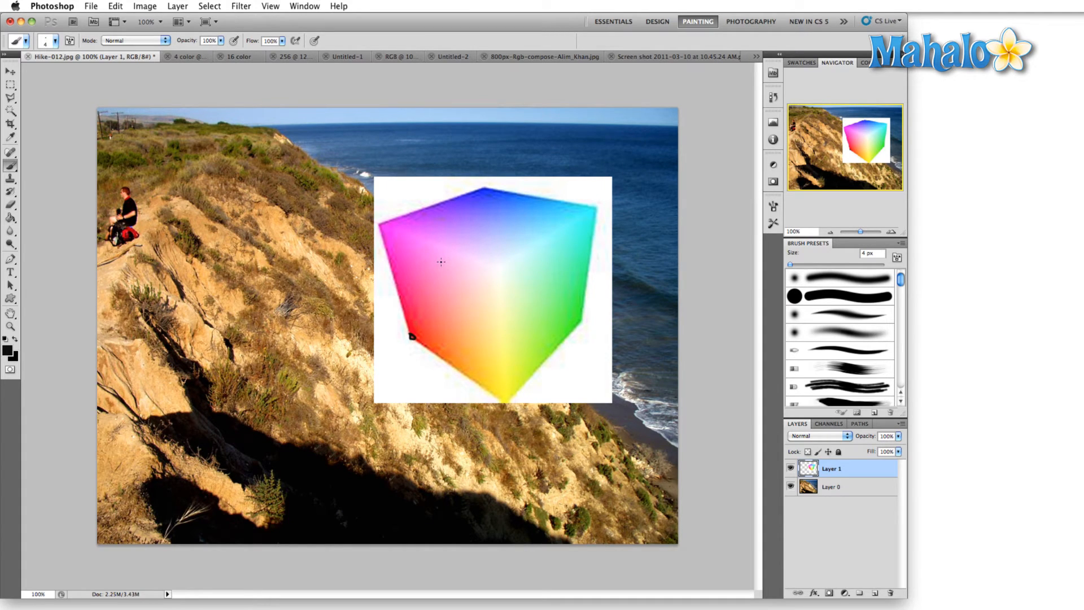
pyautogui.moveTo(472, 191)
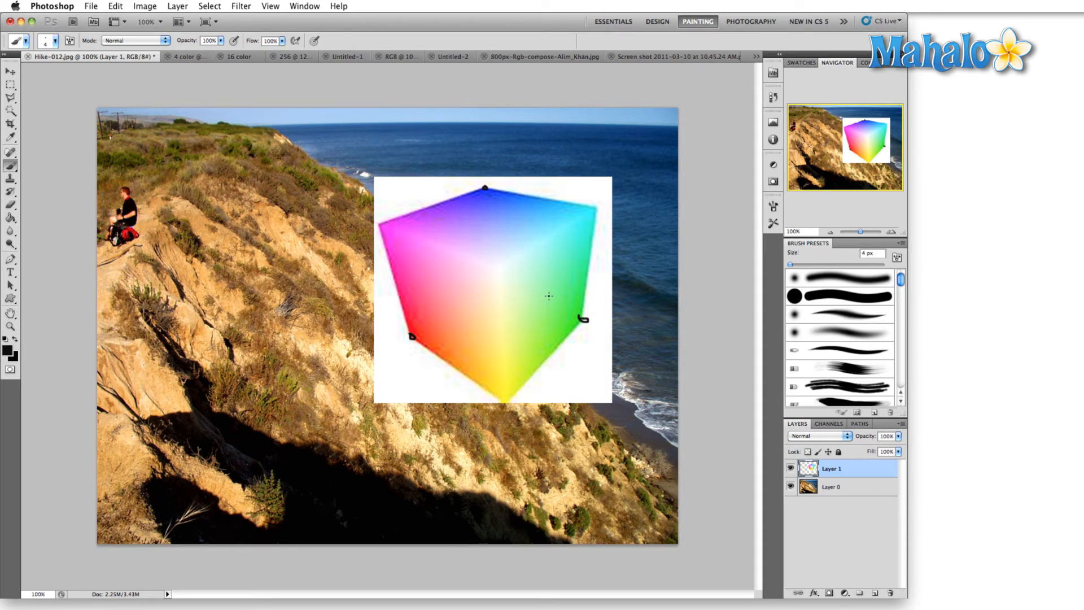
pyautogui.moveTo(489, 213)
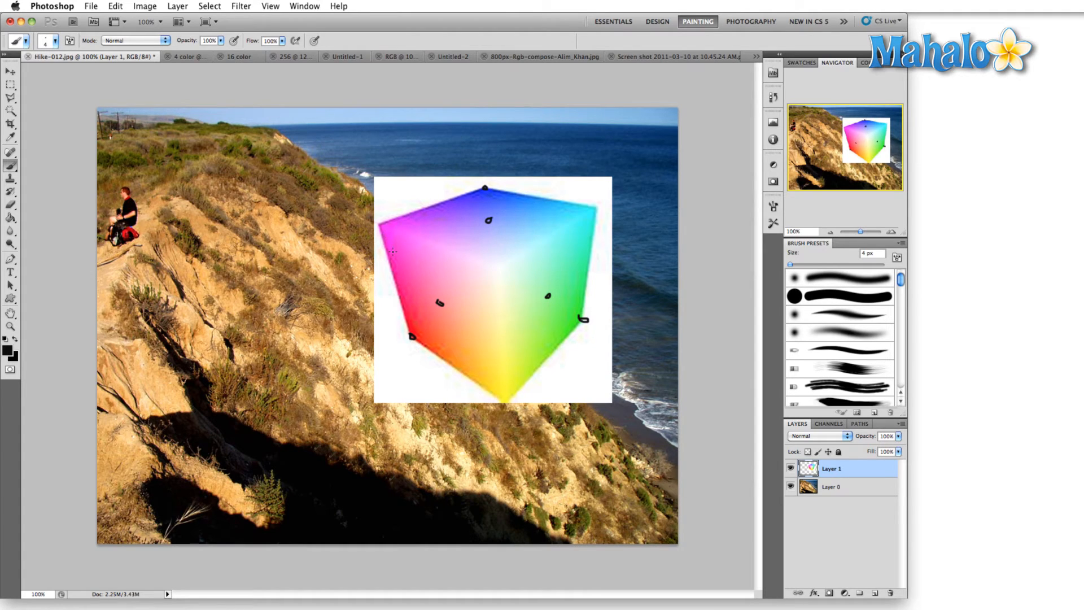
pyautogui.moveTo(560, 380)
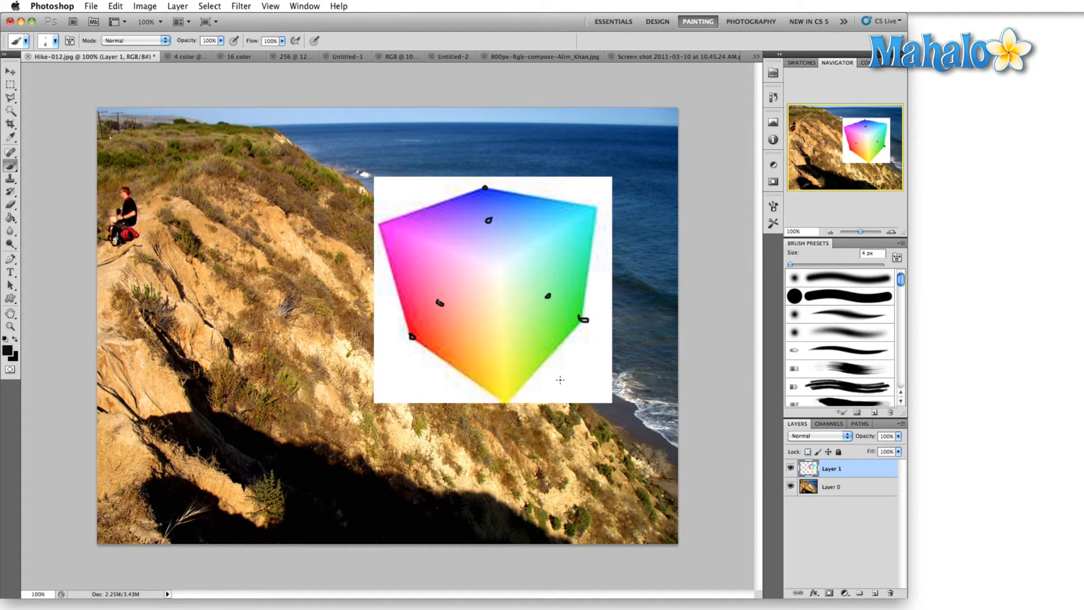
pyautogui.moveTo(473, 179)
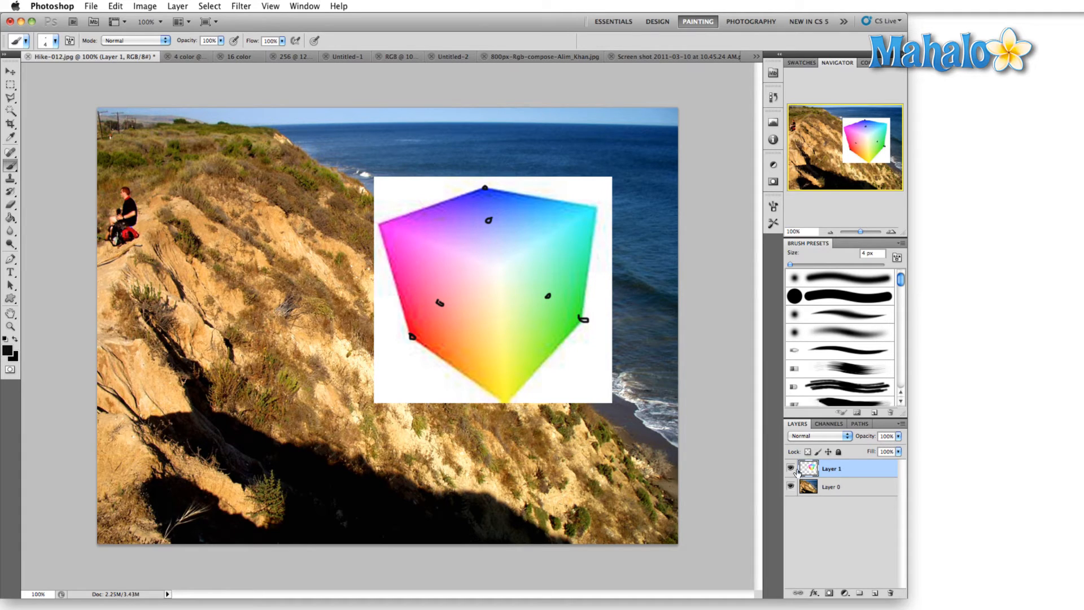
pyautogui.click(790, 468)
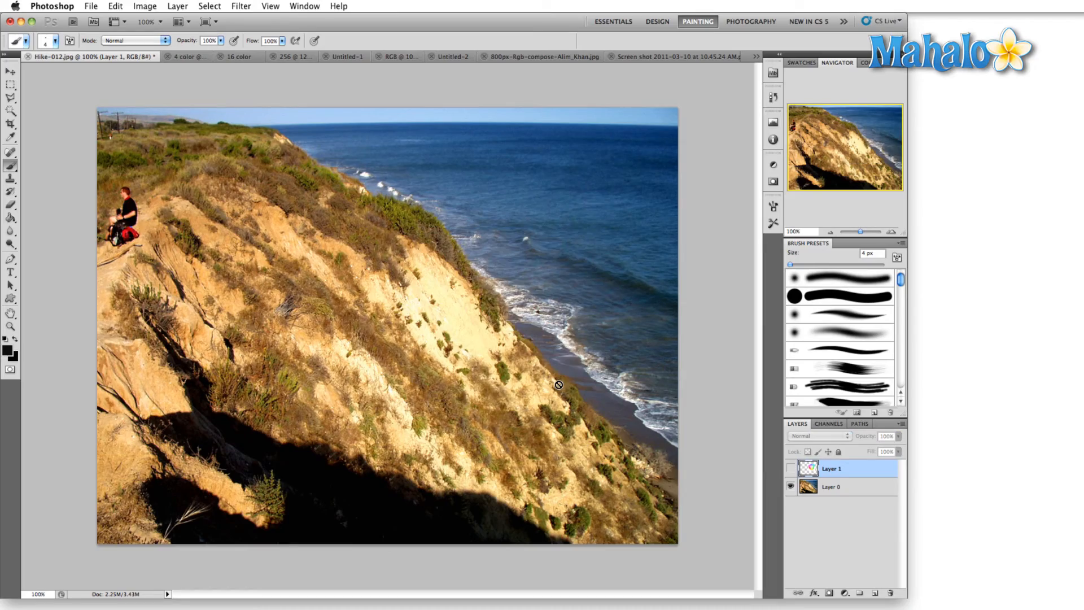
pyautogui.click(145, 6)
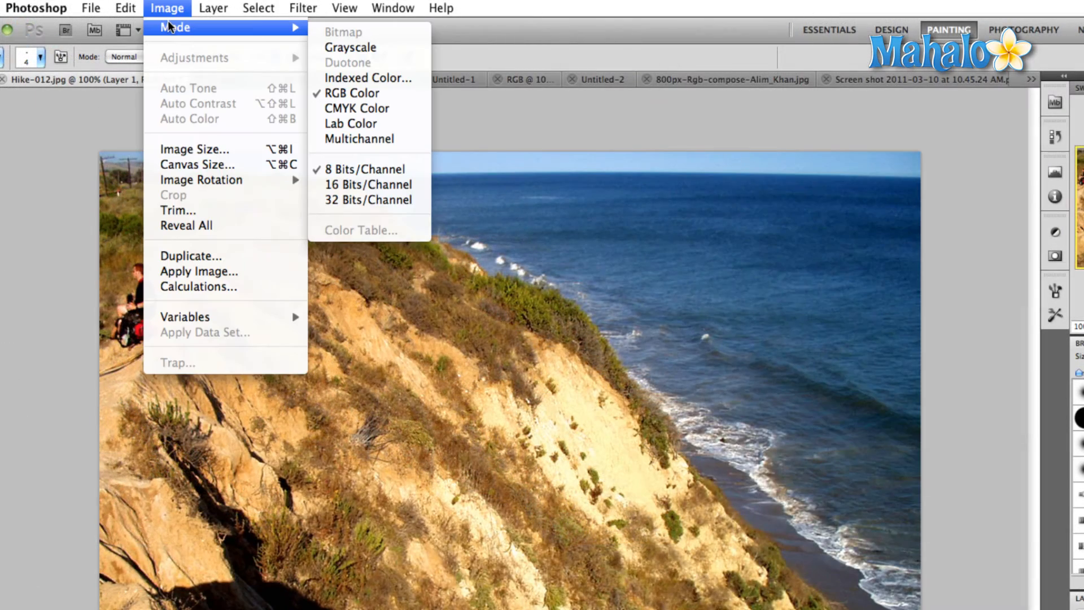
pyautogui.moveTo(368, 78)
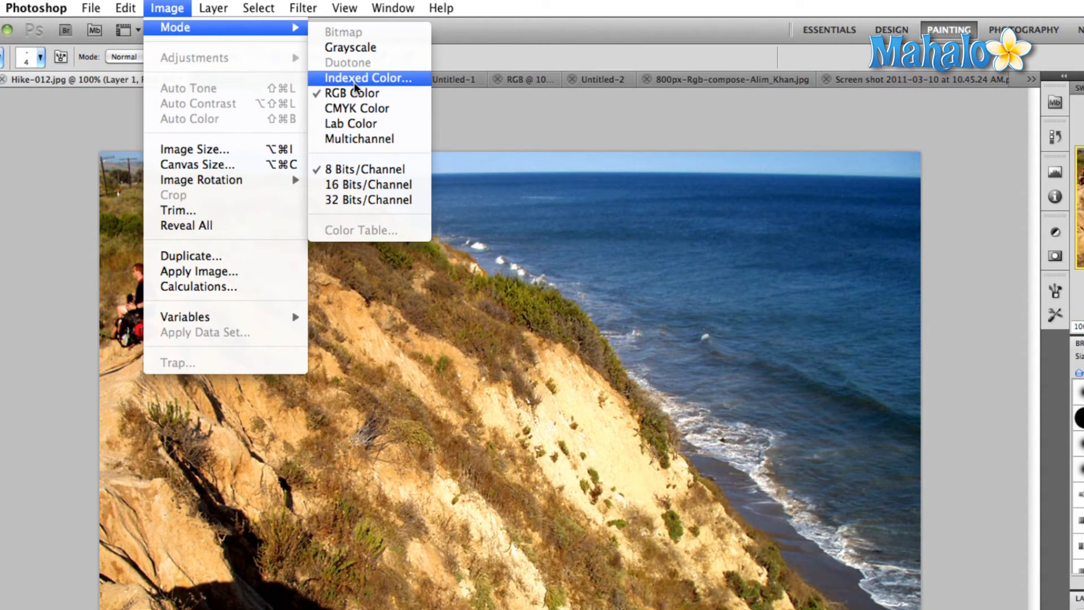
pyautogui.click(369, 78)
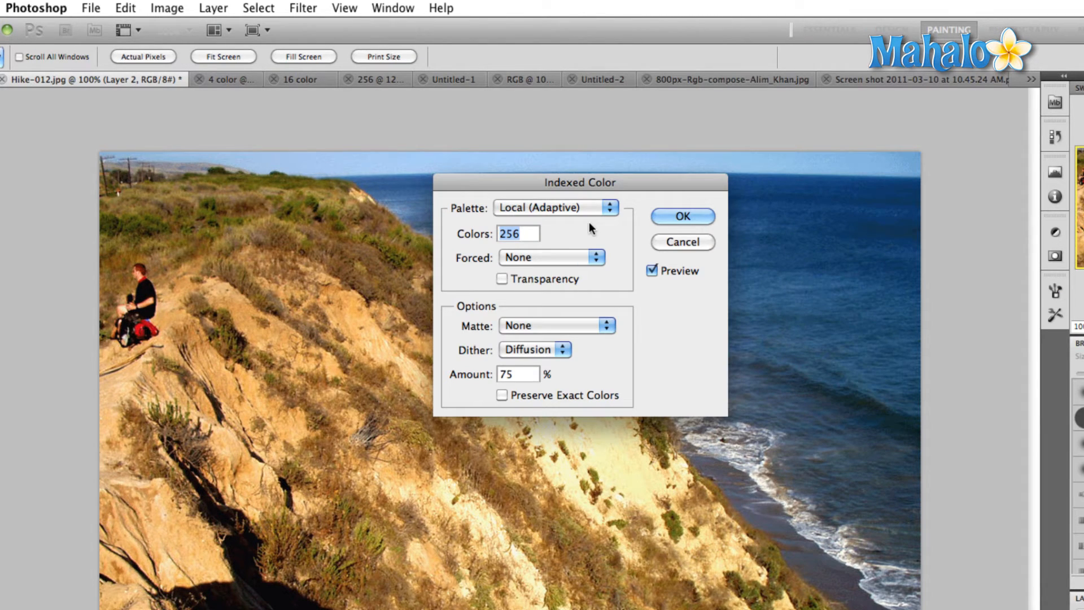
# Step: Review the palette types and choose Custom, bringing up its colour table
pyautogui.click(556, 208)
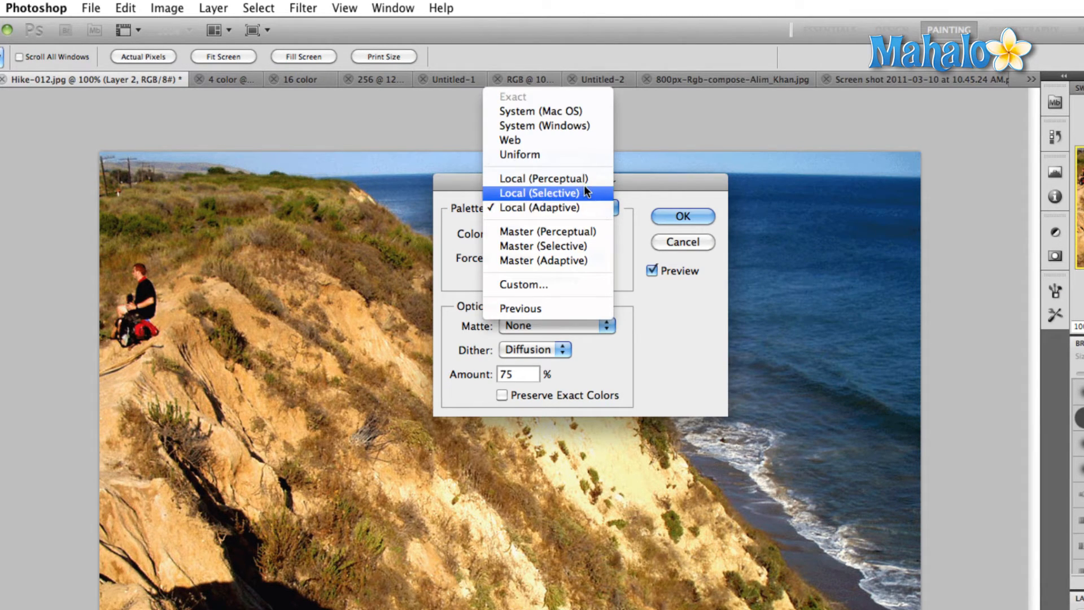
pyautogui.moveTo(543, 178)
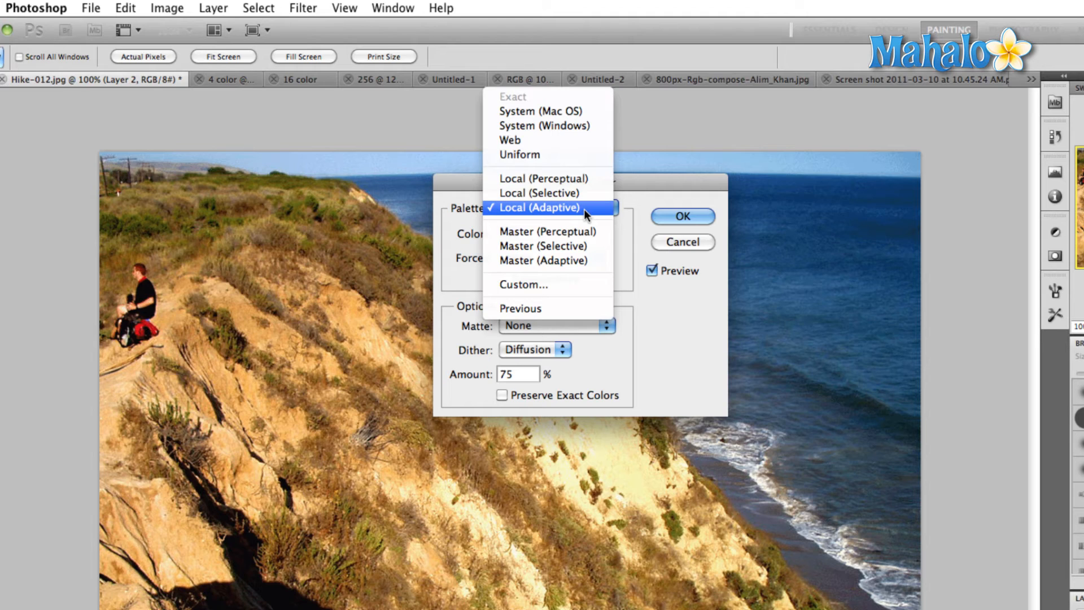
pyautogui.moveTo(542, 234)
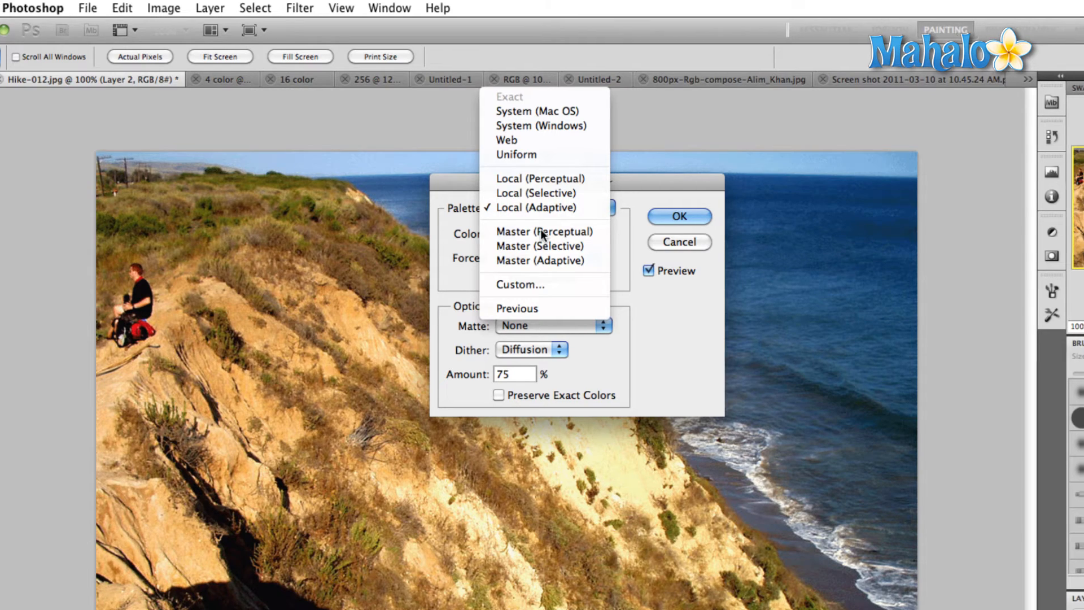
pyautogui.click(520, 284)
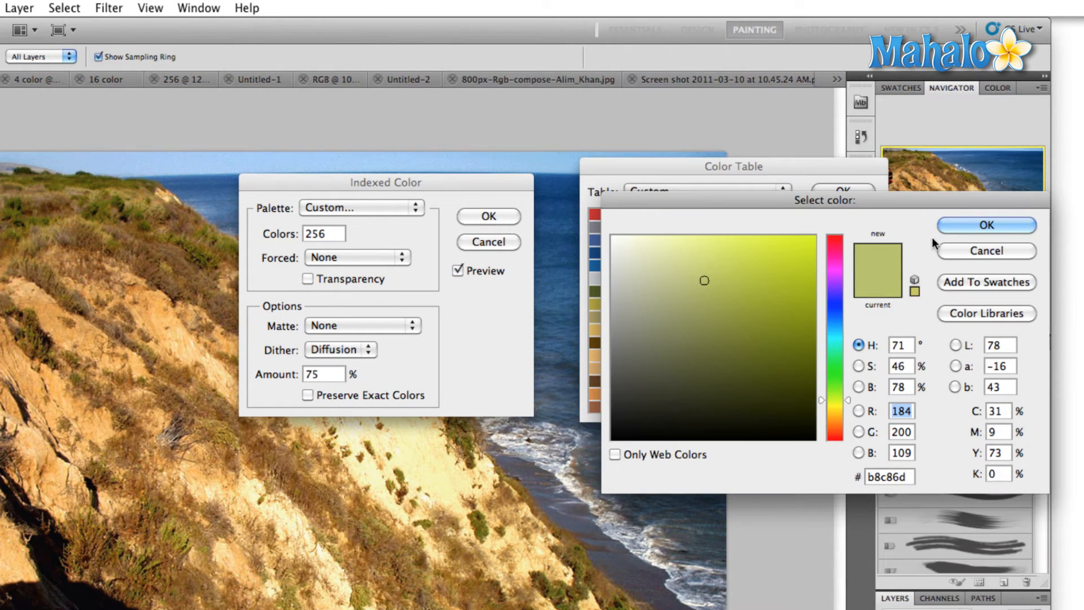
# Step: Try a colour in the picker, then cancel back to Local (Adaptive), 256 colours
pyautogui.click(985, 225)
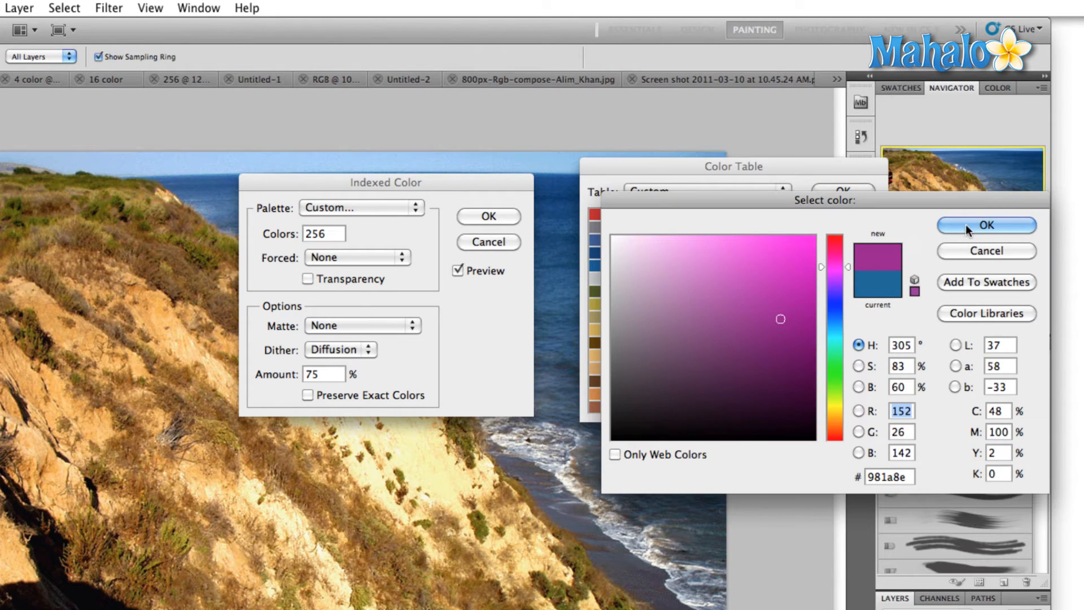
pyautogui.click(835, 272)
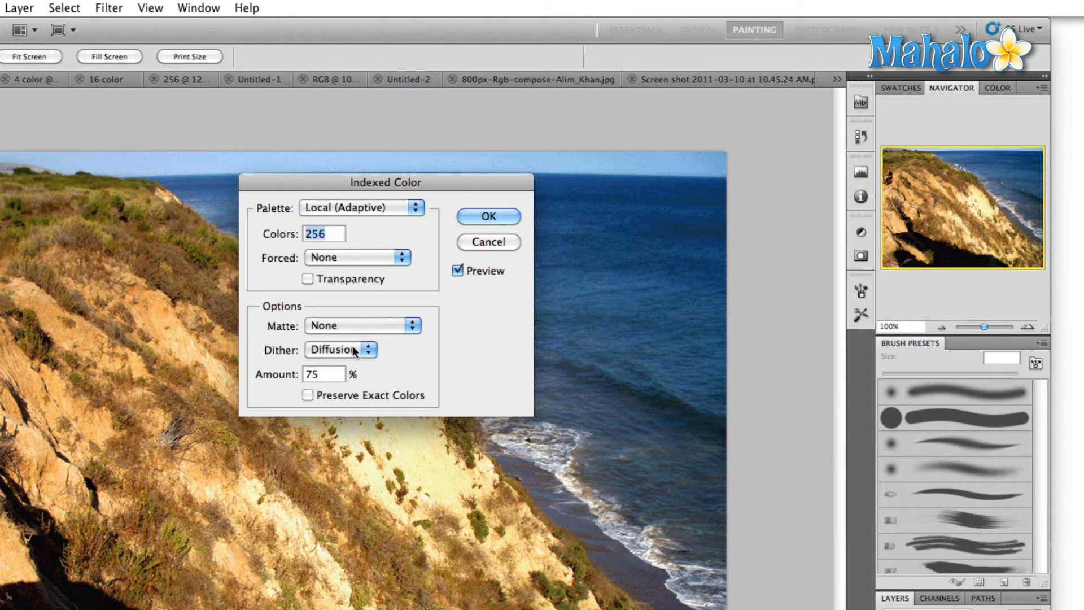
pyautogui.moveTo(378, 337)
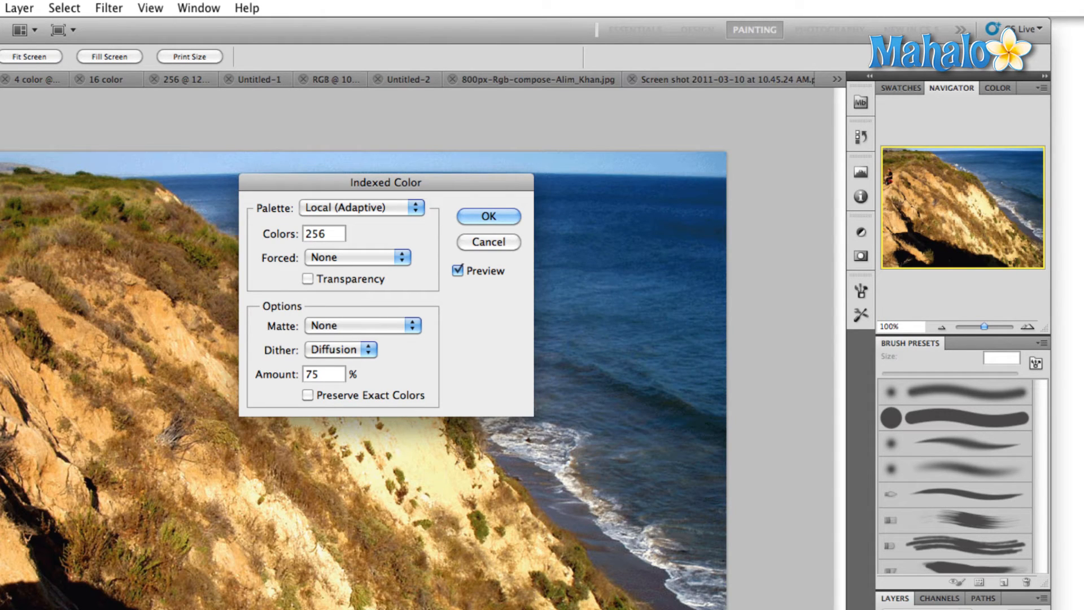
pyautogui.moveTo(408, 235)
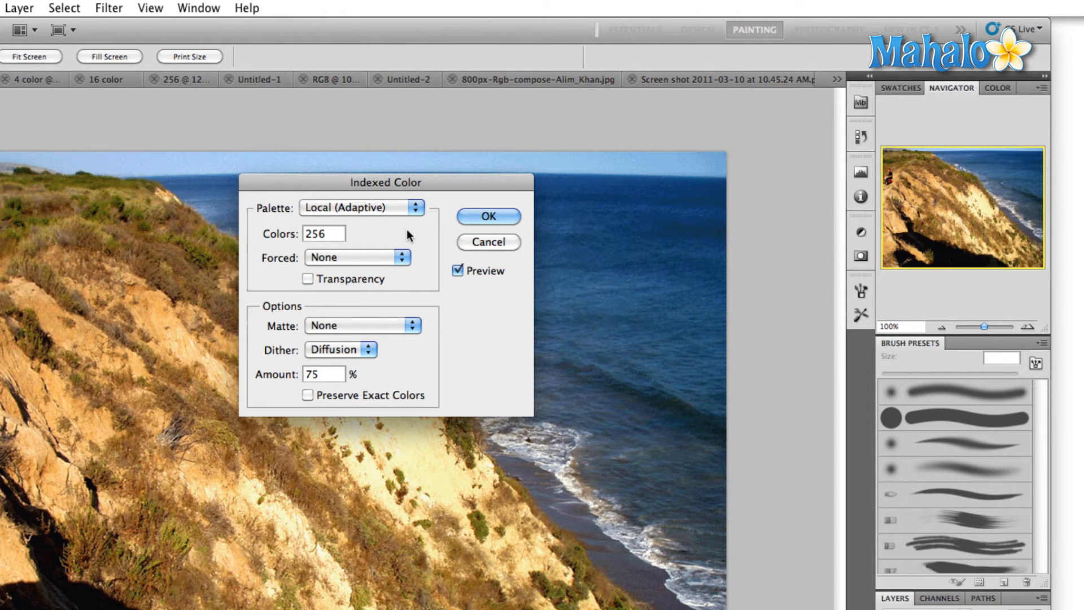
# Step: Apply the conversion: Local (Adaptive), 256 colours, Diffusion dither 75%
pyautogui.click(488, 216)
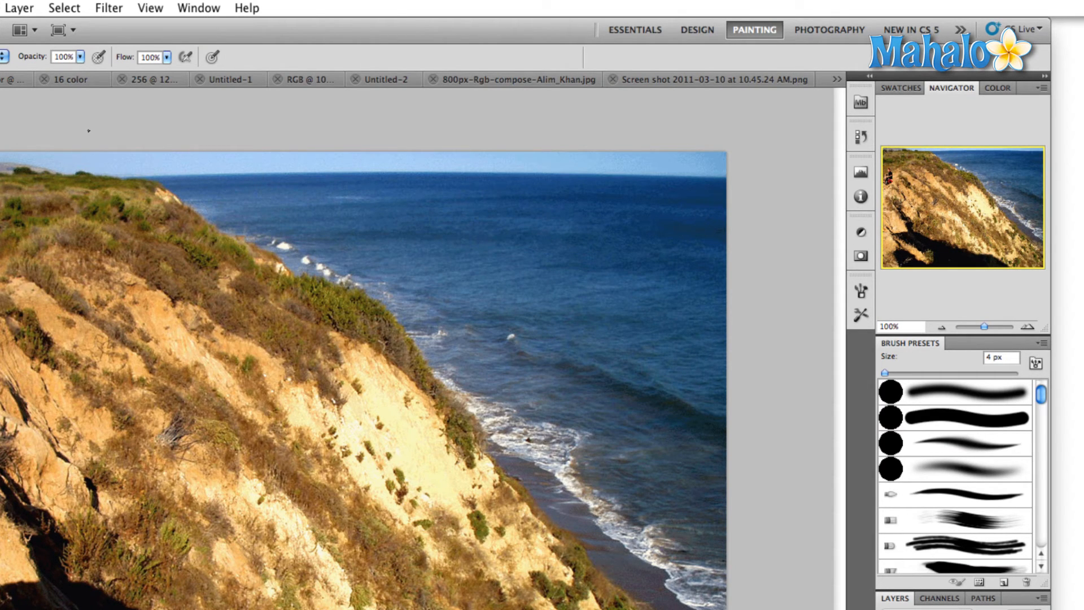
# Step: Show the Filter menu greyed out, then attempt to blur the ocean, triggering the Indexed Color warning
pyautogui.click(109, 8)
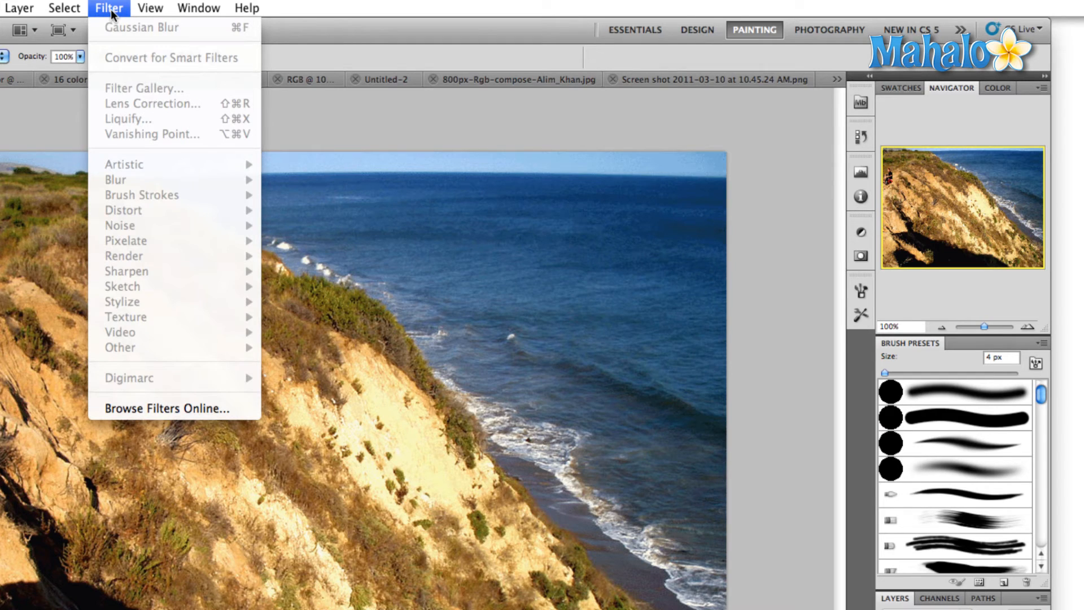
pyautogui.moveTo(147, 111)
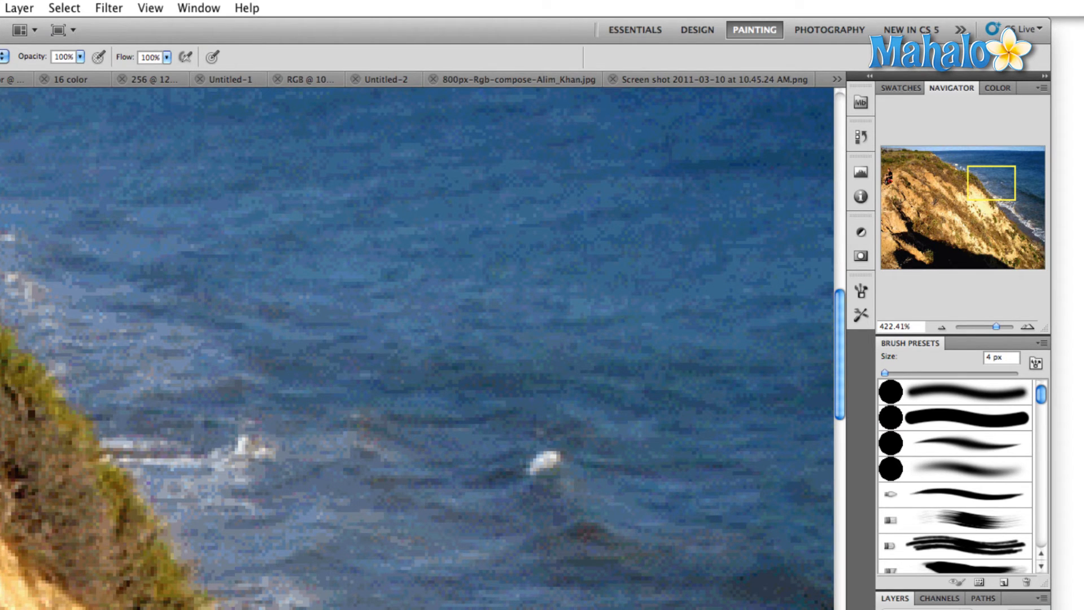
pyautogui.click(405, 307)
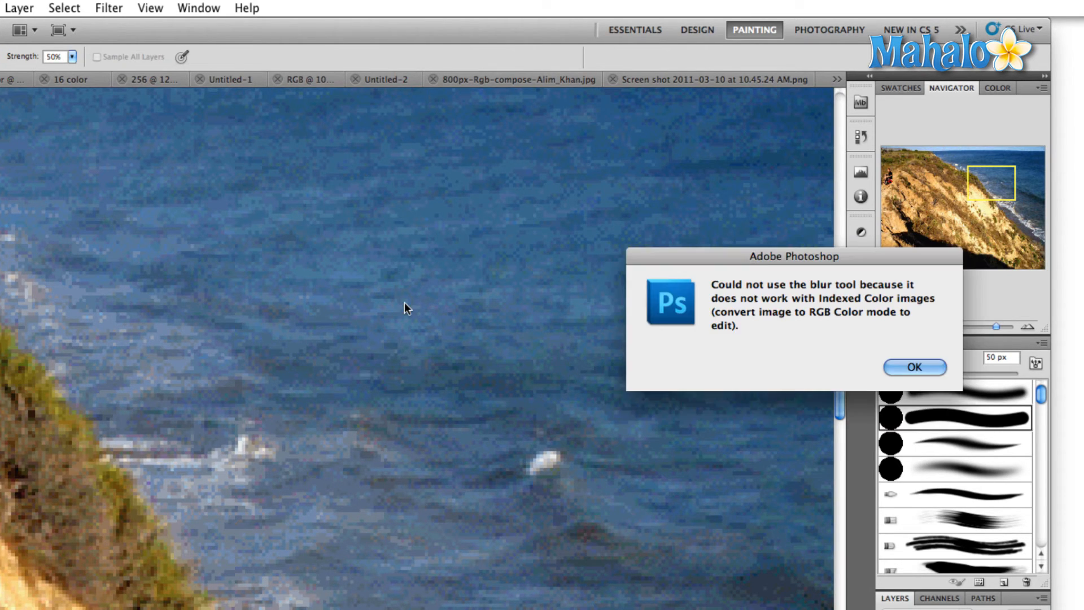
# Step: Acknowledge the RGB-required warning, leaving the ocean unblurred
pyautogui.click(913, 367)
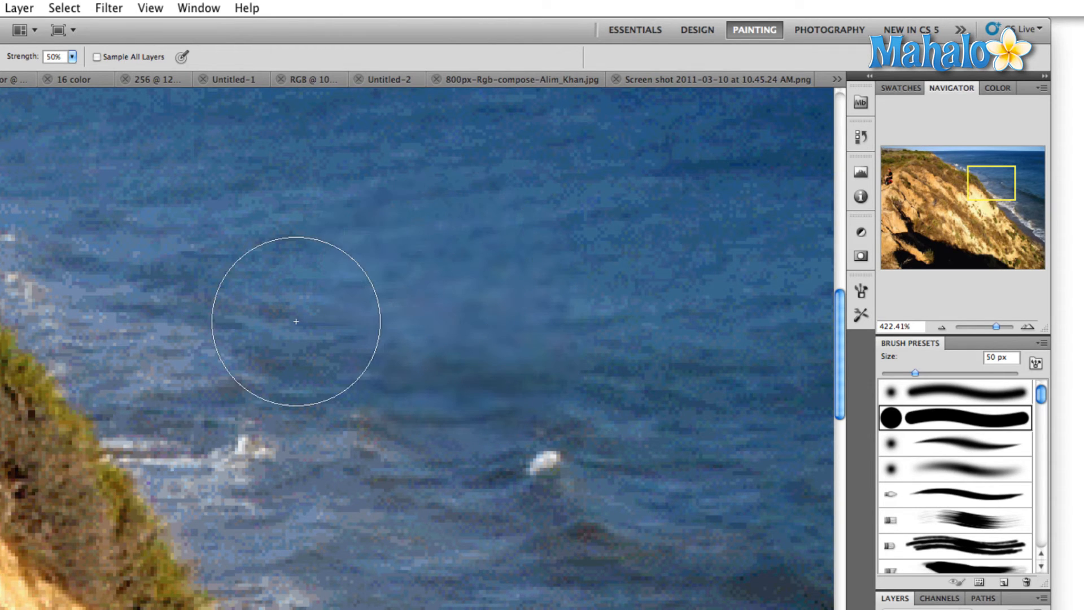
pyautogui.moveTo(473, 307)
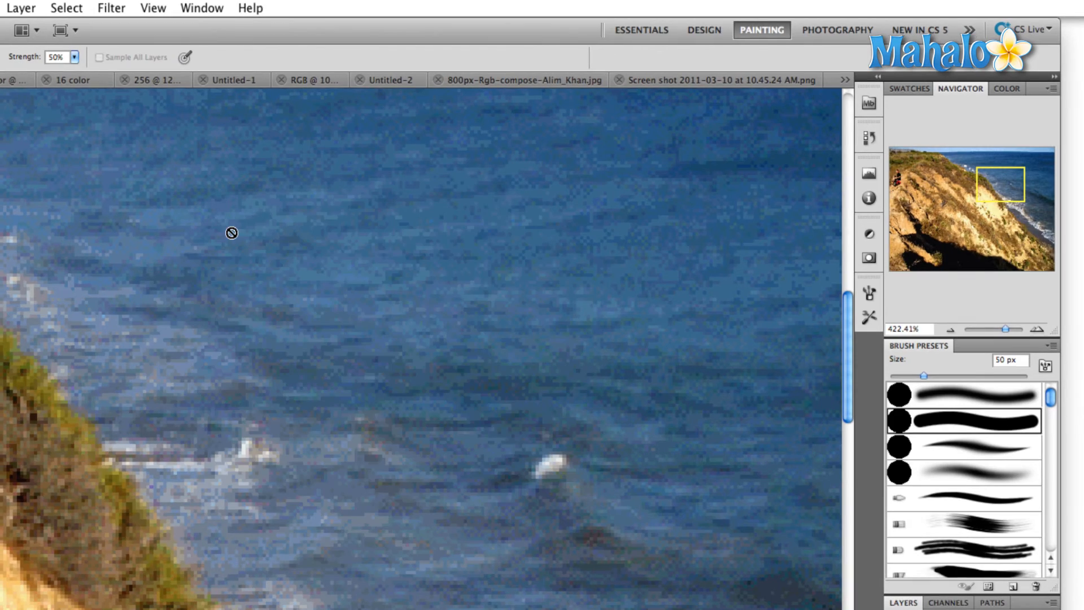
pyautogui.moveTo(75, 303)
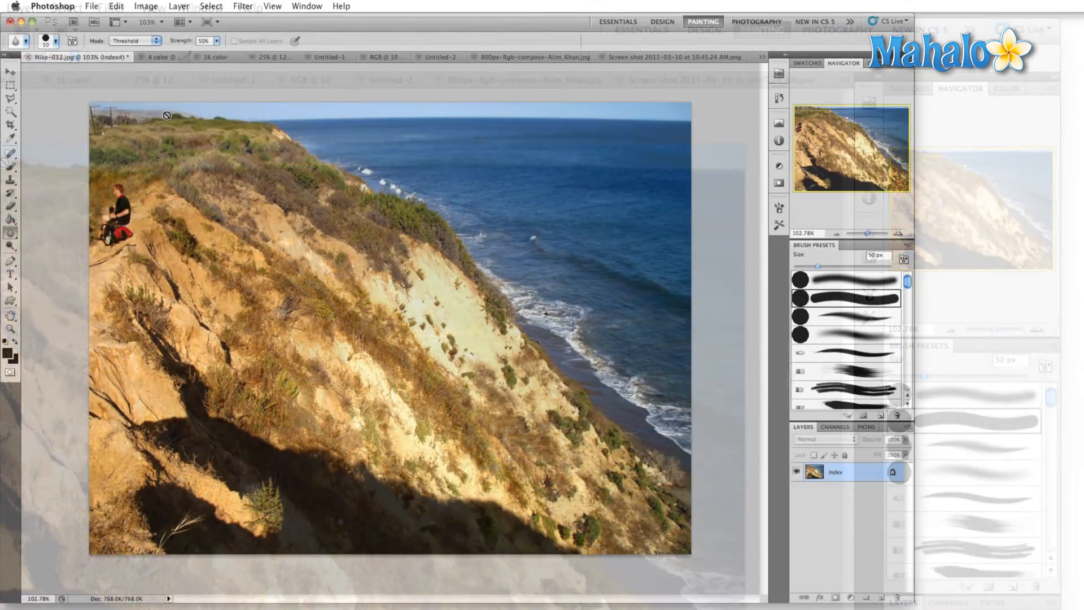
pyautogui.moveTo(170, 57)
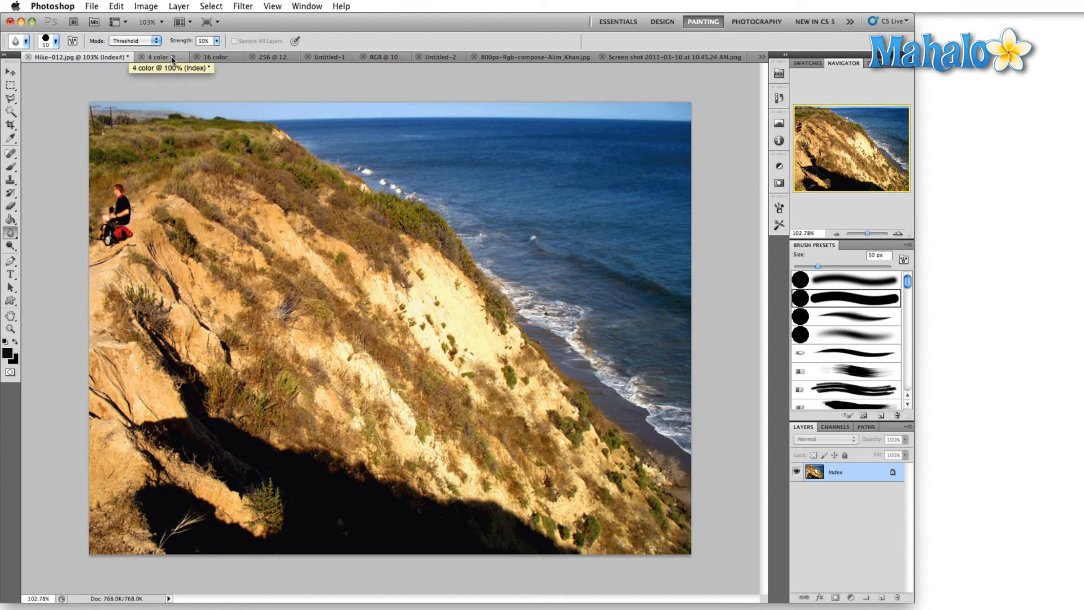
# Step: View the 4-colour, 16-colour and 256-colour documents, ending on the Untitled-1 four-way comparison
pyautogui.click(158, 57)
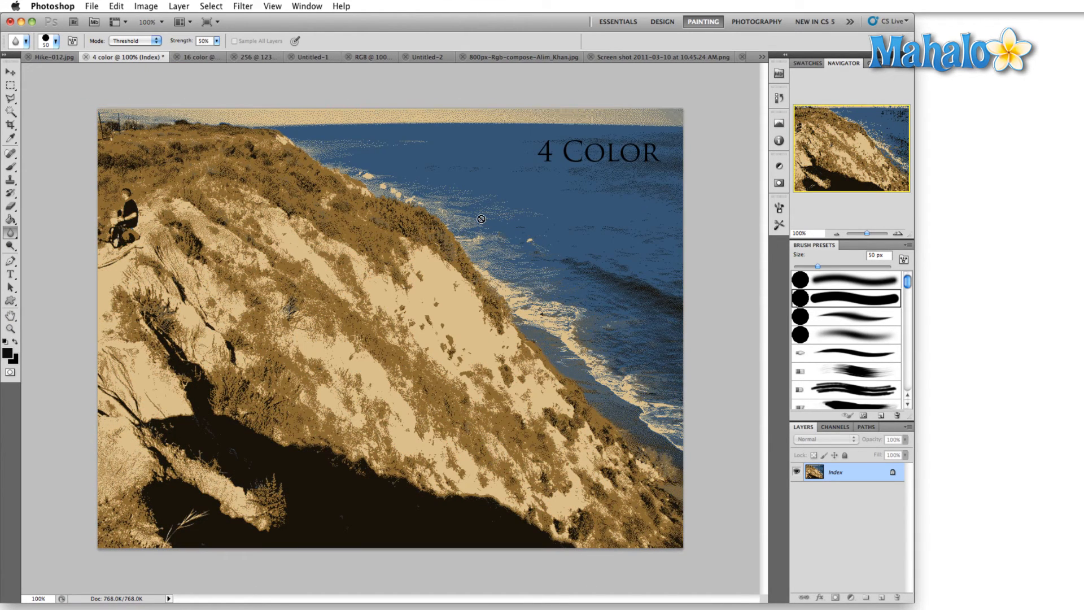
pyautogui.moveTo(470, 239)
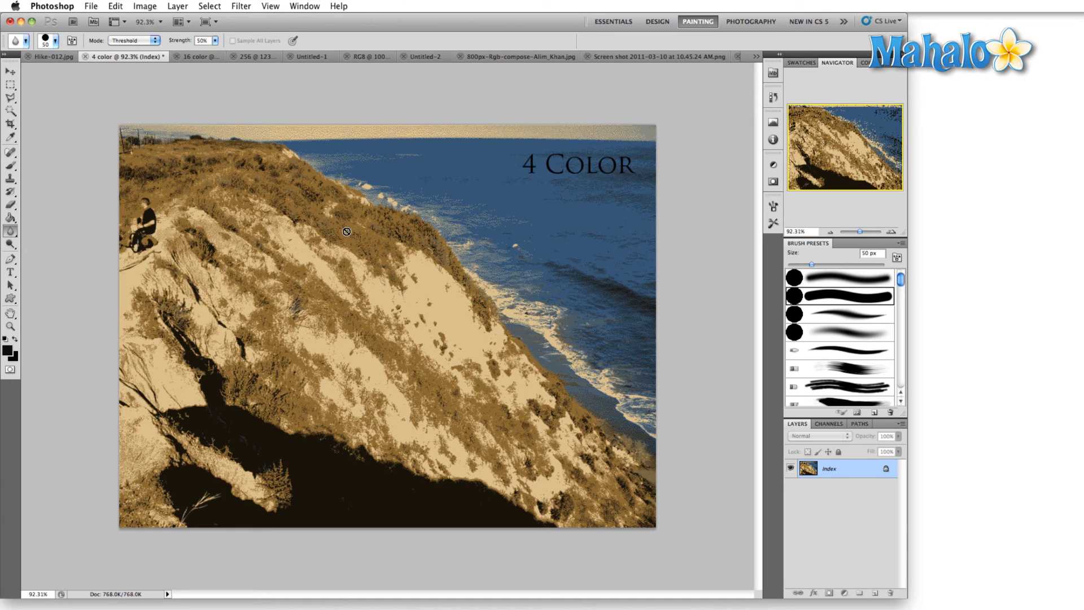
pyautogui.click(180, 56)
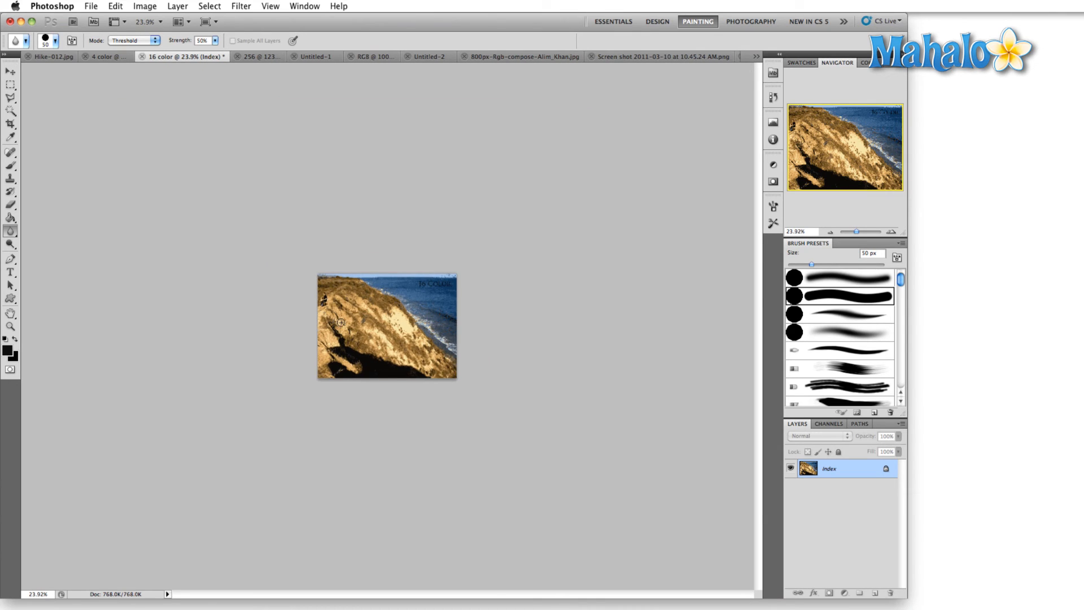
pyautogui.click(257, 57)
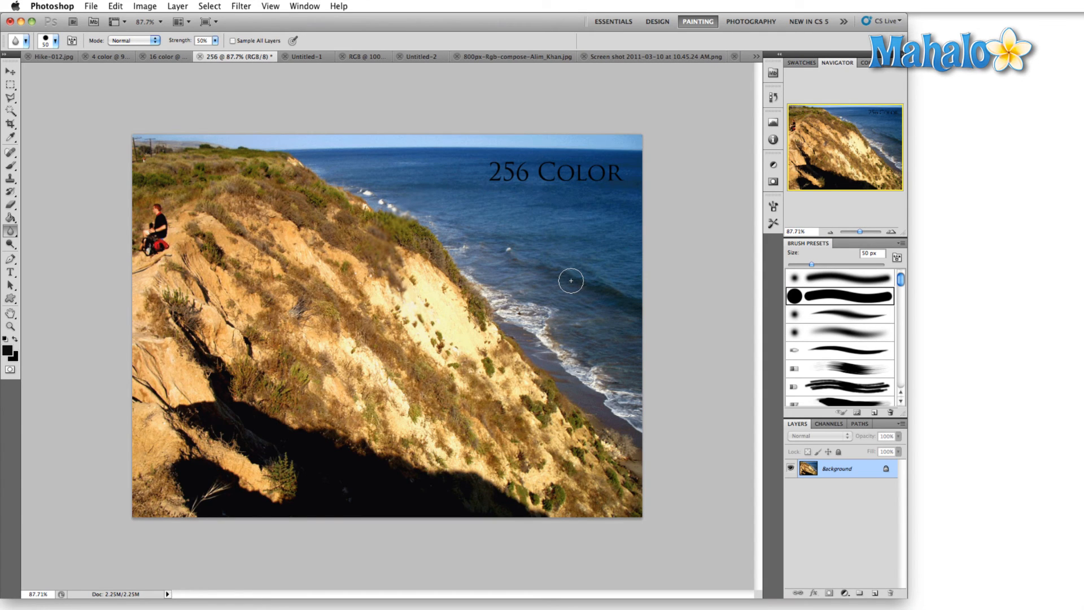
pyautogui.click(298, 57)
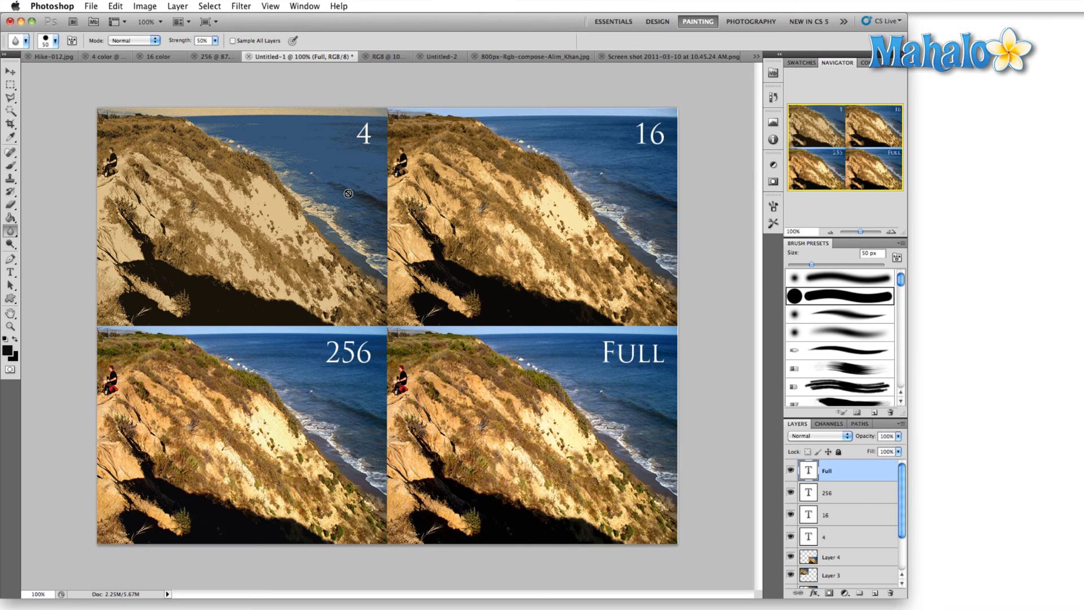
pyautogui.moveTo(65, 212)
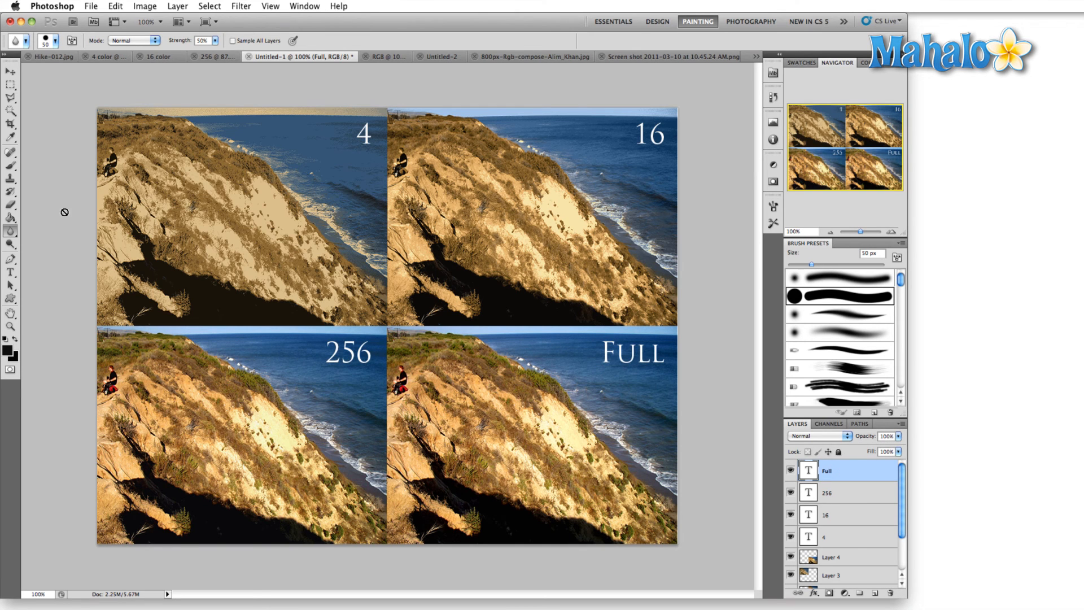